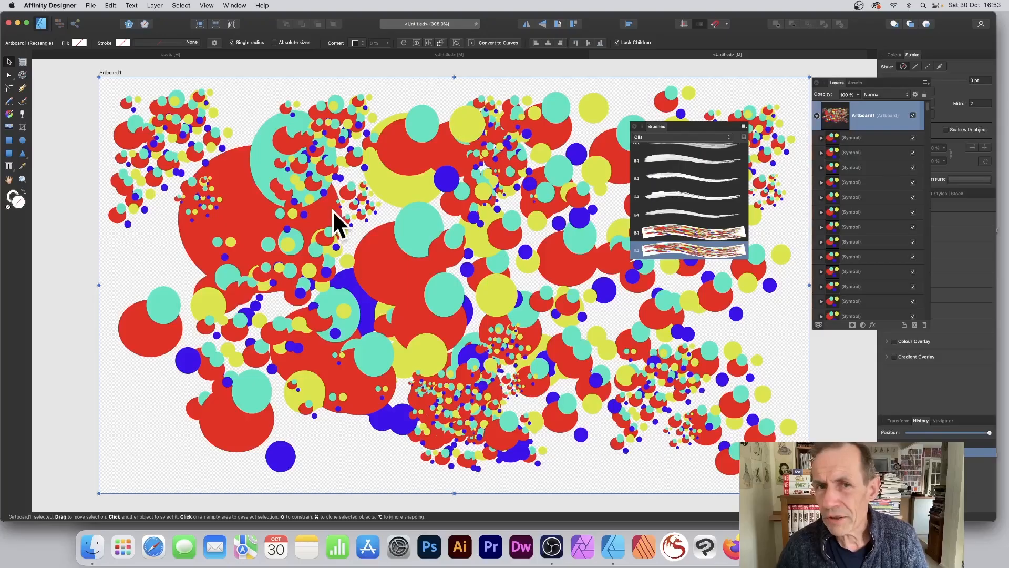
mouse_move(313, 186)
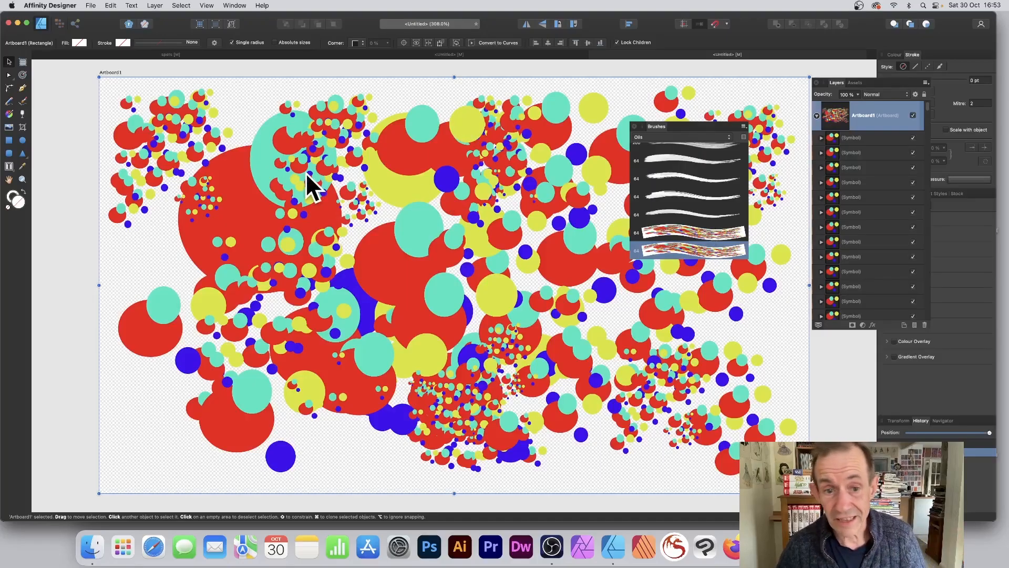
mouse_move(338, 321)
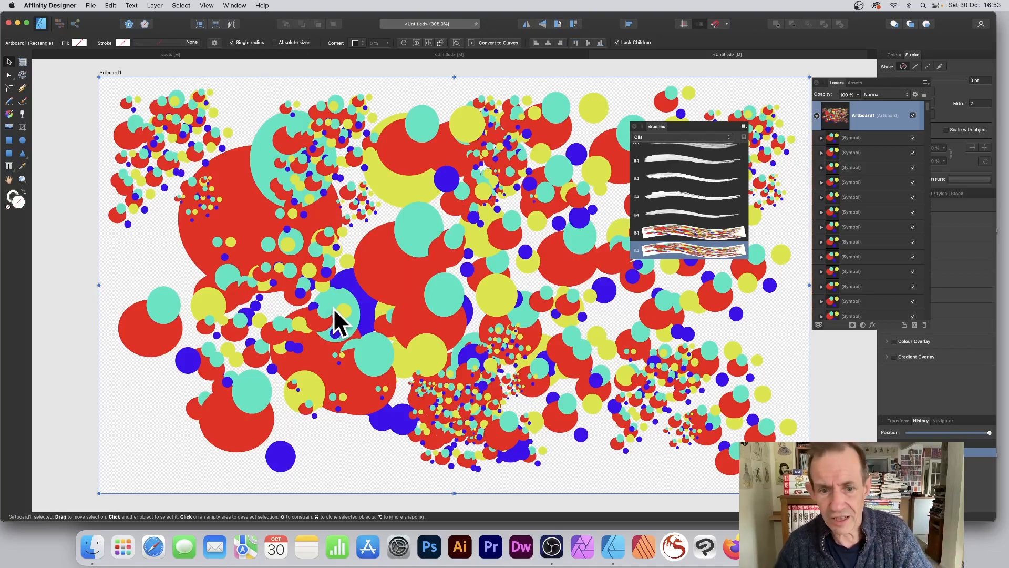
mouse_move(412, 222)
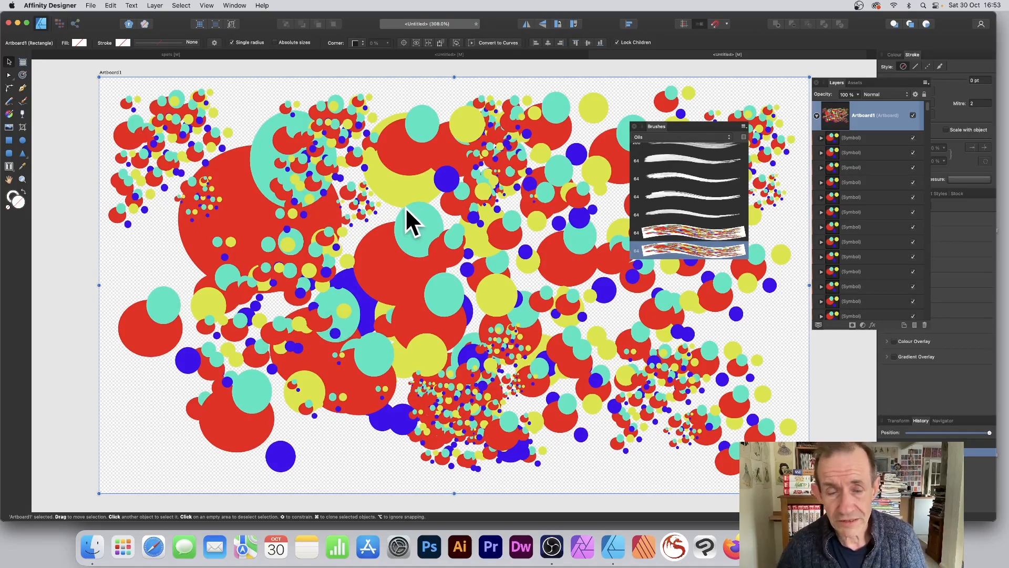
mouse_move(537, 206)
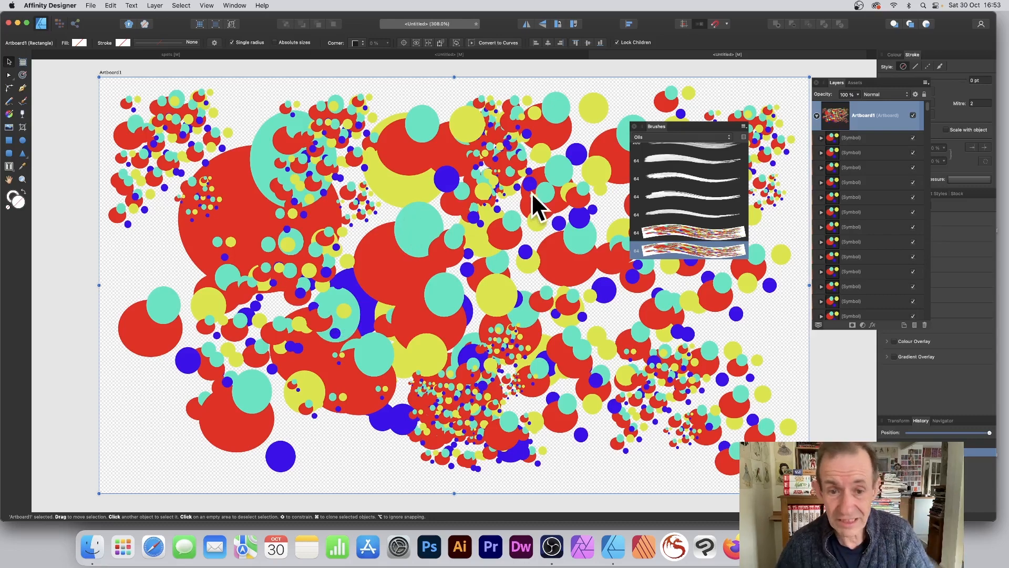
mouse_move(469, 209)
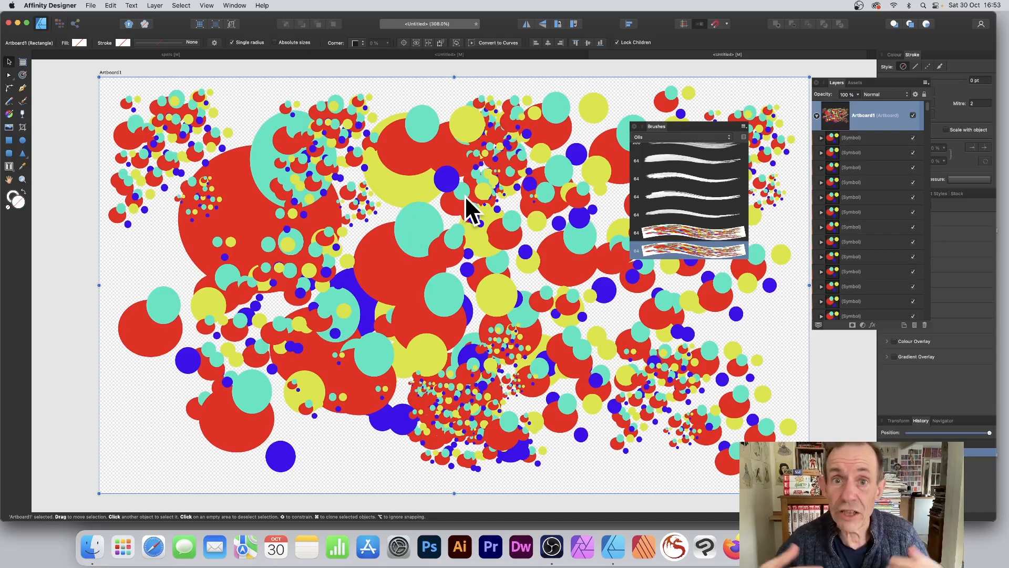
mouse_move(96, 19)
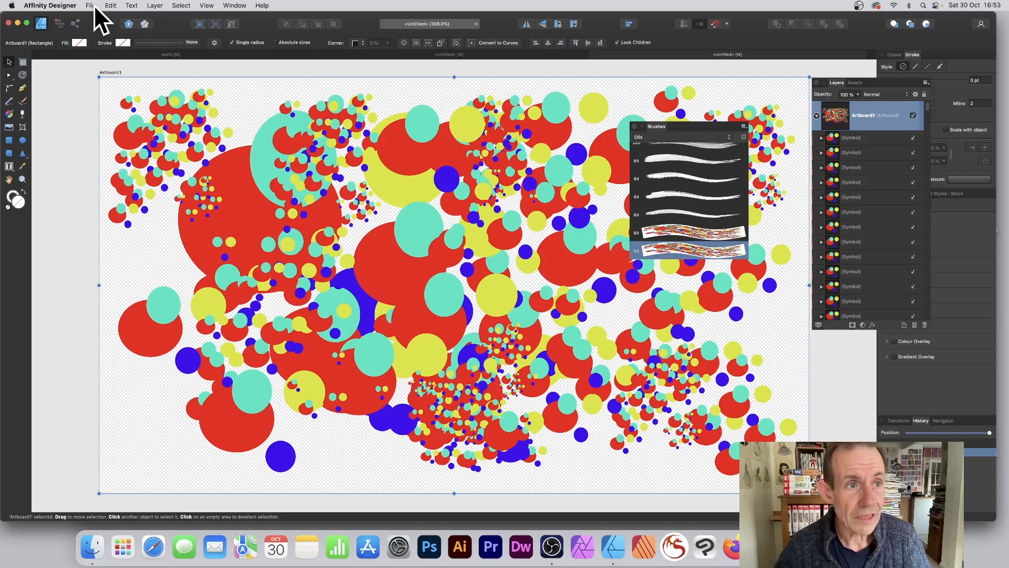
Step: Export the whole document as a PNG file named 'spots15'
left_click(91, 5)
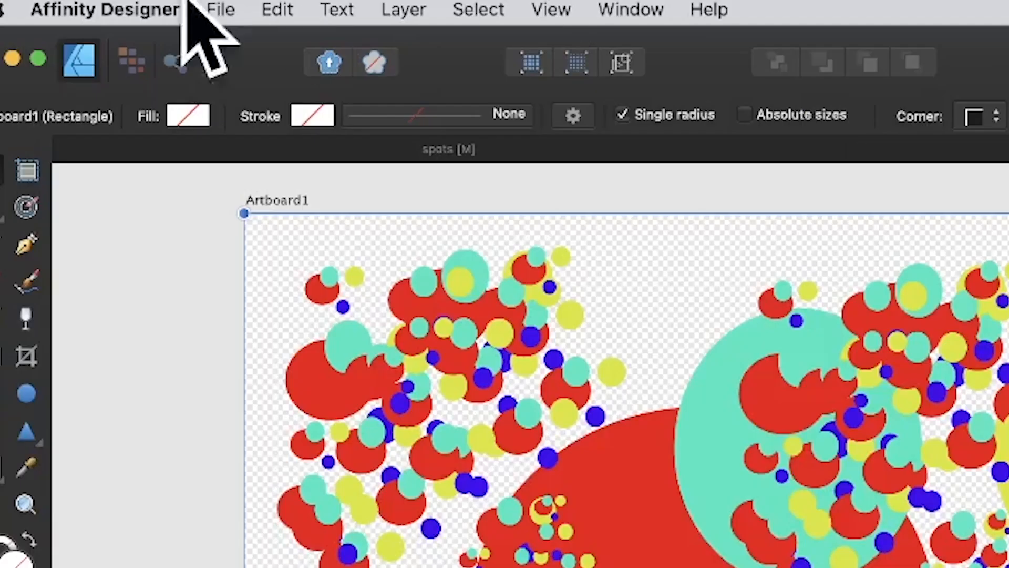
left_click(220, 9)
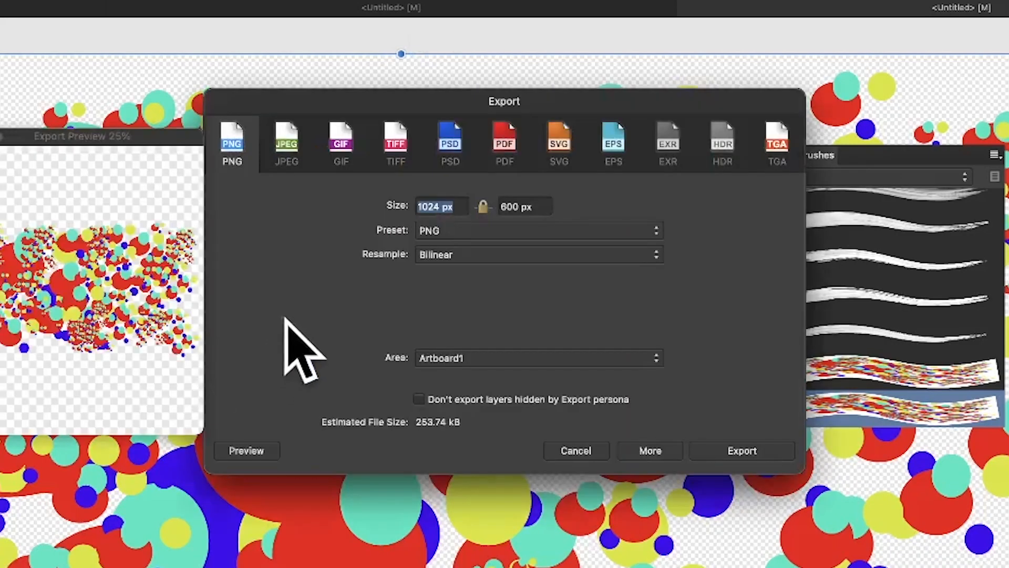
mouse_move(576, 450)
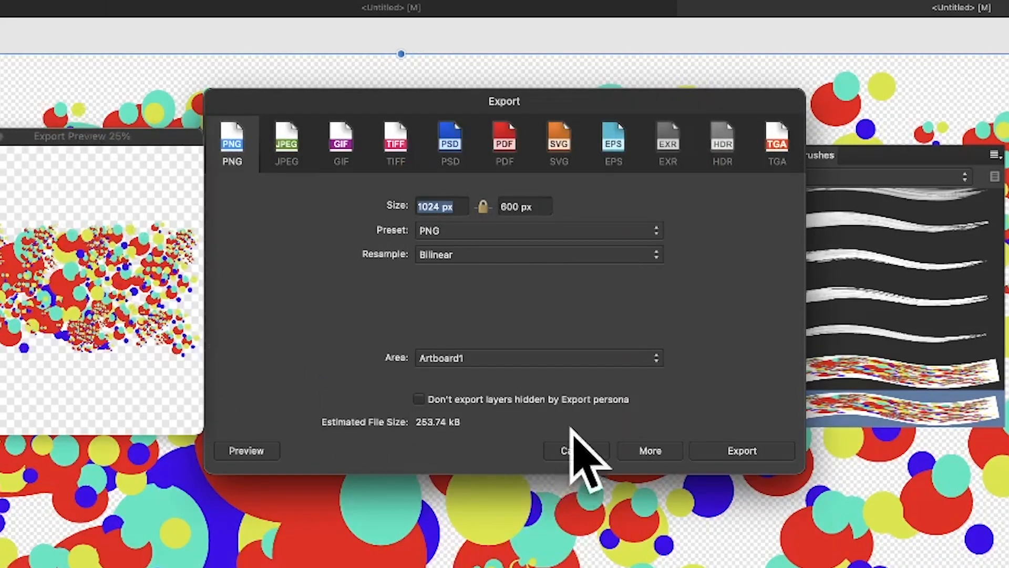
left_click(538, 358)
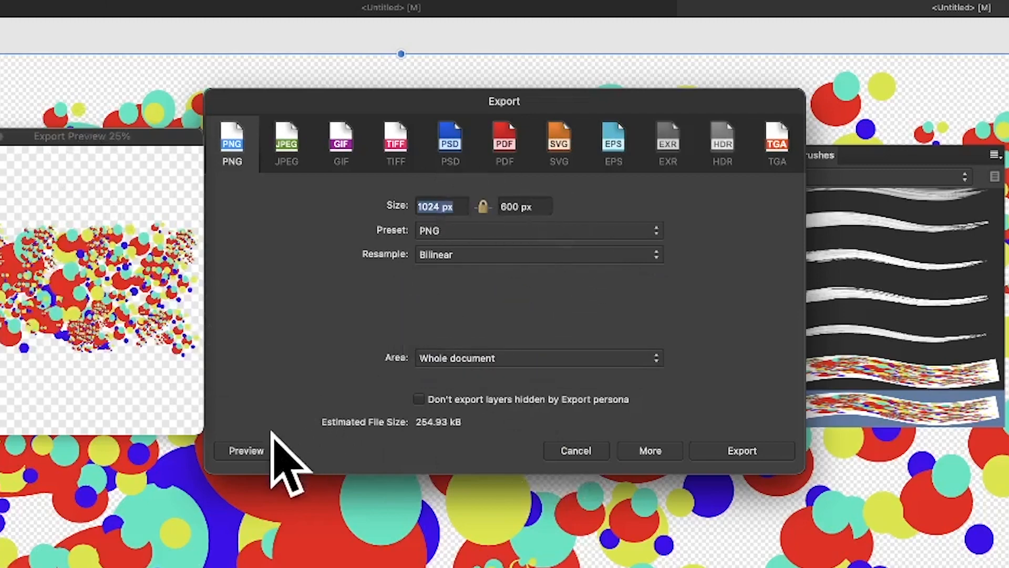
left_click(741, 450)
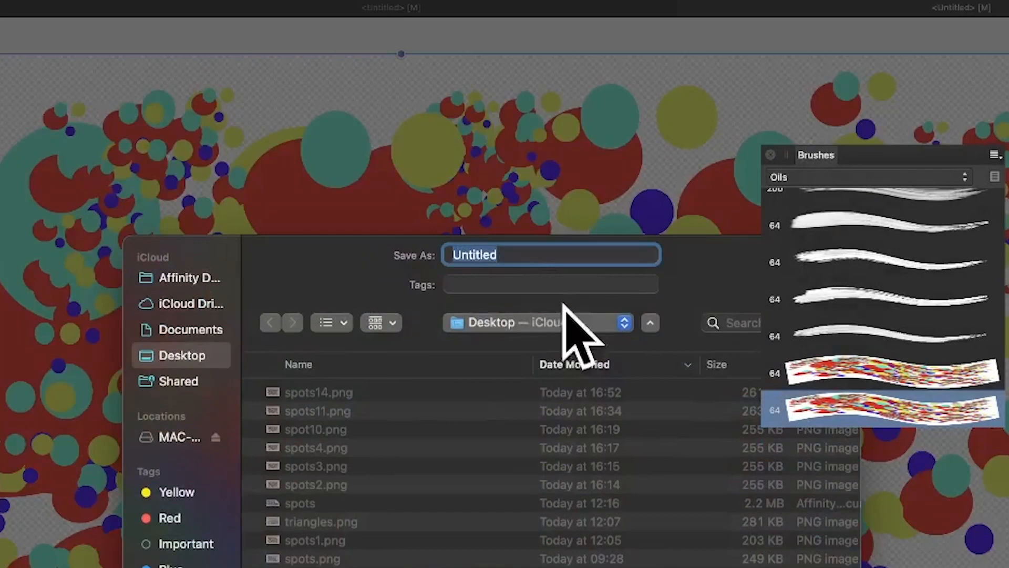
type("s")
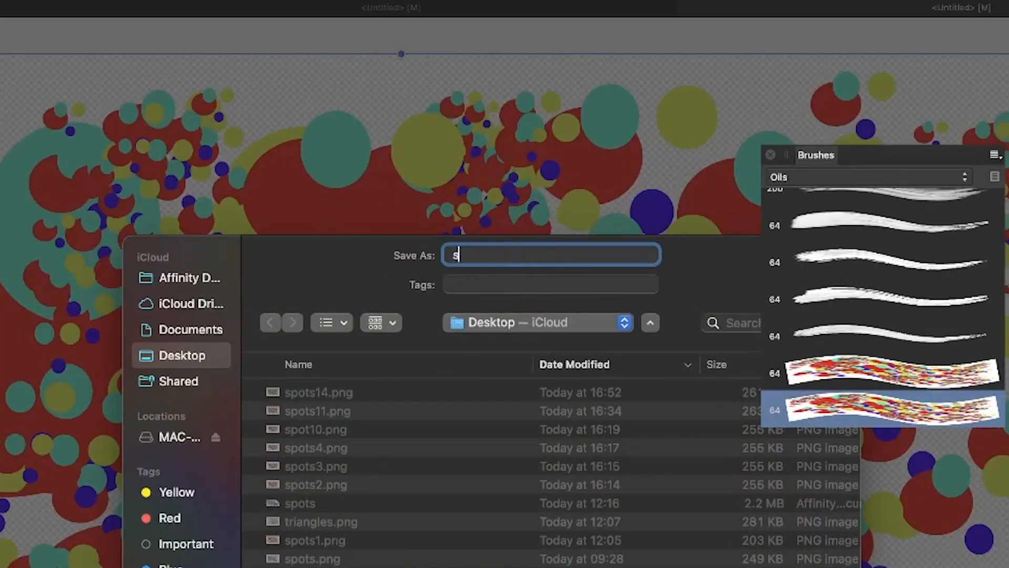
type("pots15")
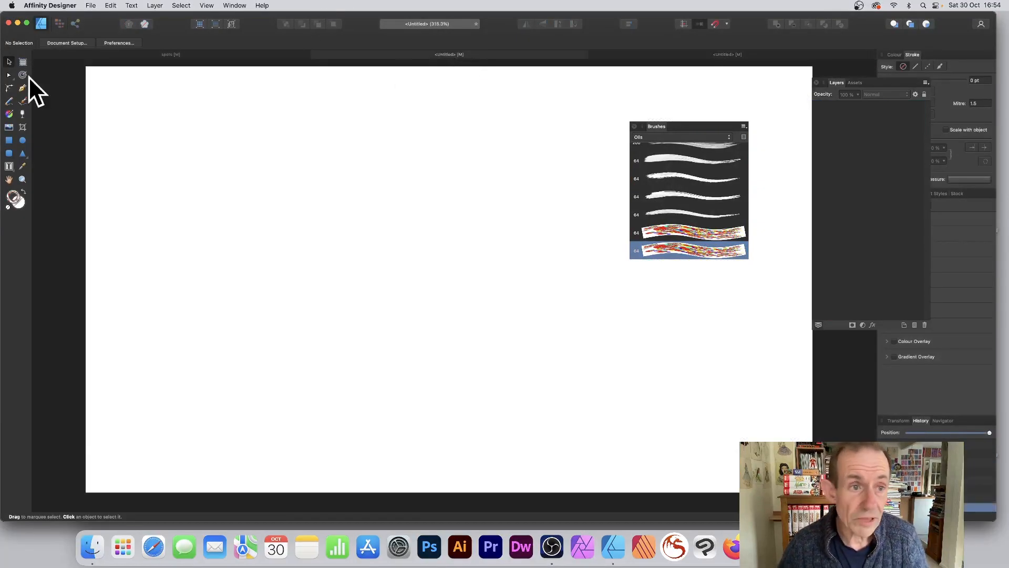
mouse_move(676, 148)
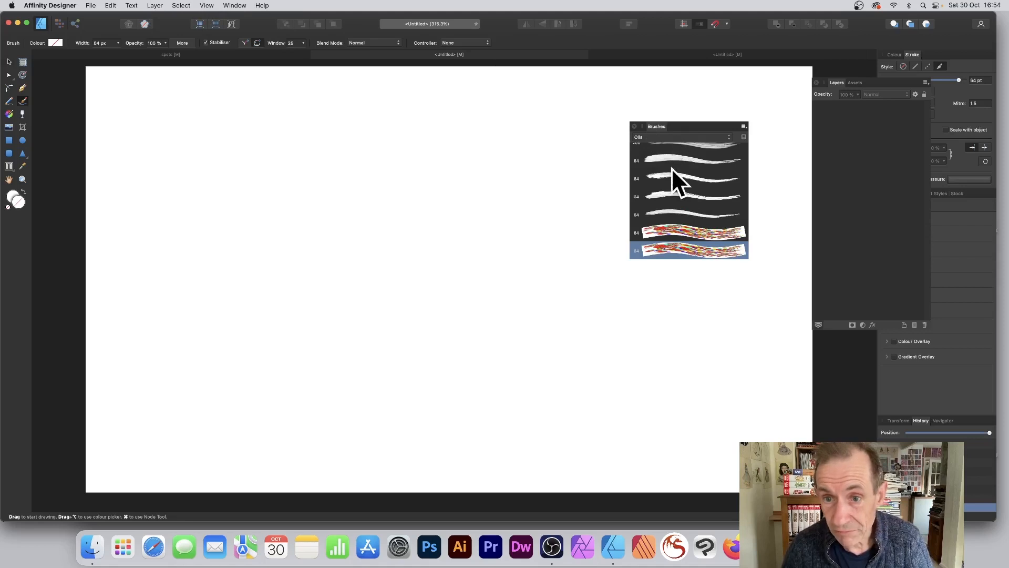
Step: Select a white Oils brush and paint a thick curved black stroke on the artboard
left_click(688, 160)
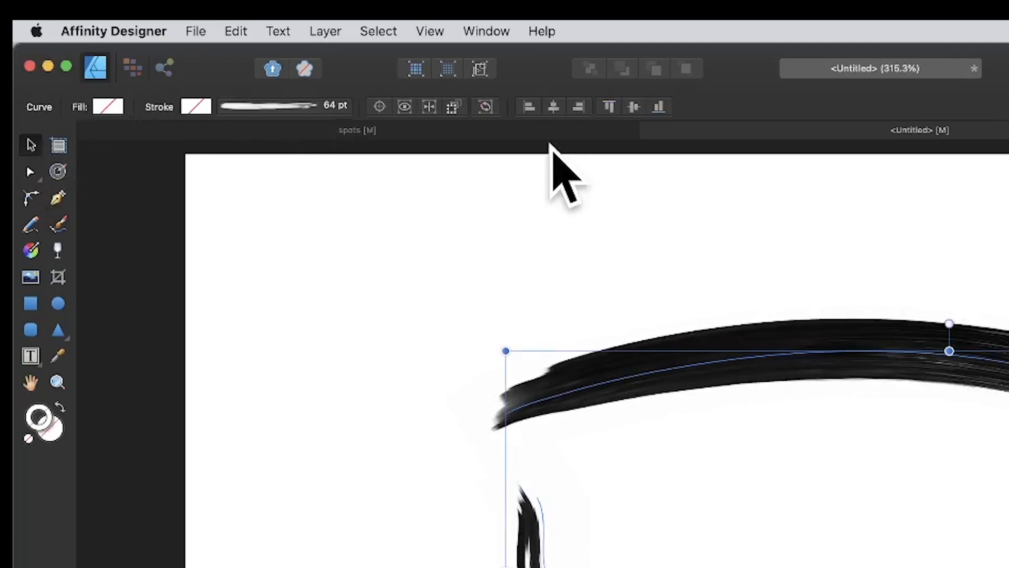
mouse_move(83, 193)
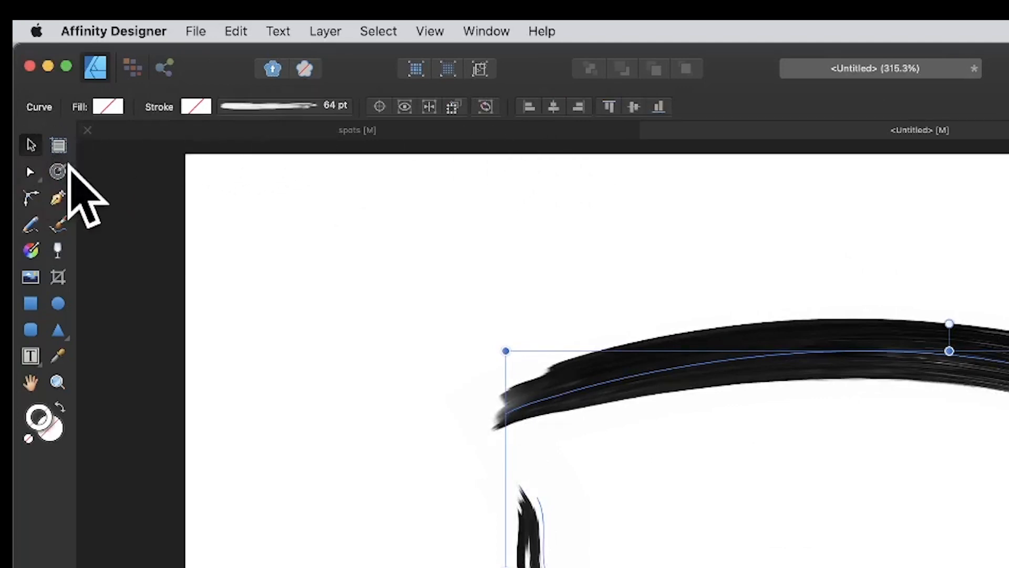
Step: Increase the brush stroke's Width slider from 64 pt to 100 pt
left_click(269, 106)
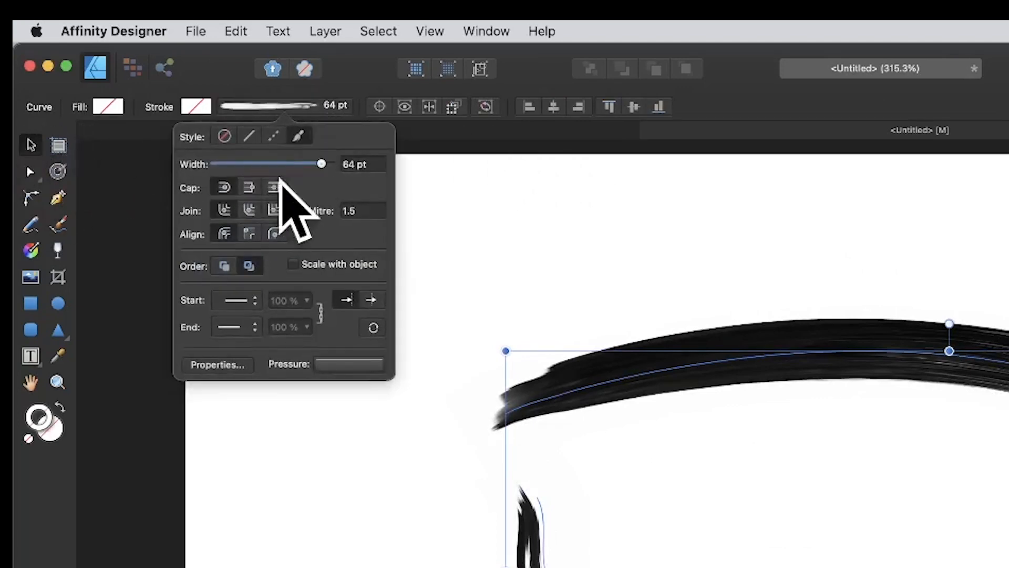
left_click_drag(321, 163, 331, 164)
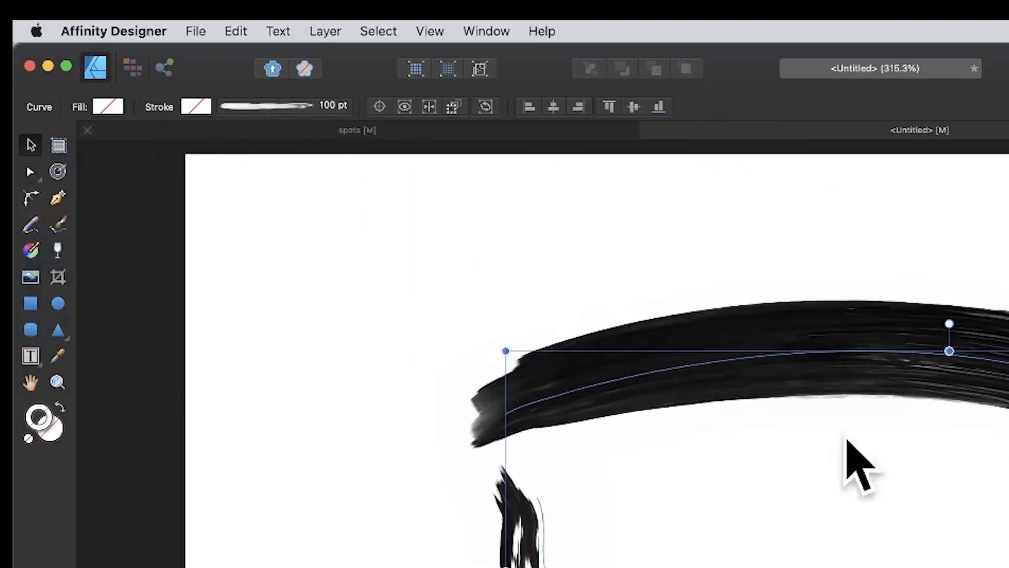
mouse_move(77, 148)
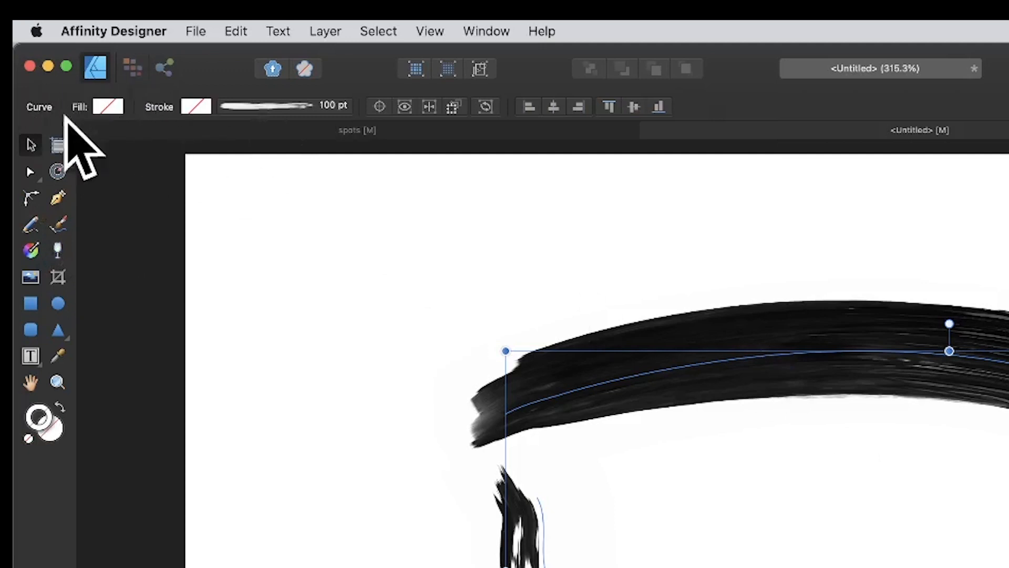
mouse_move(415, 167)
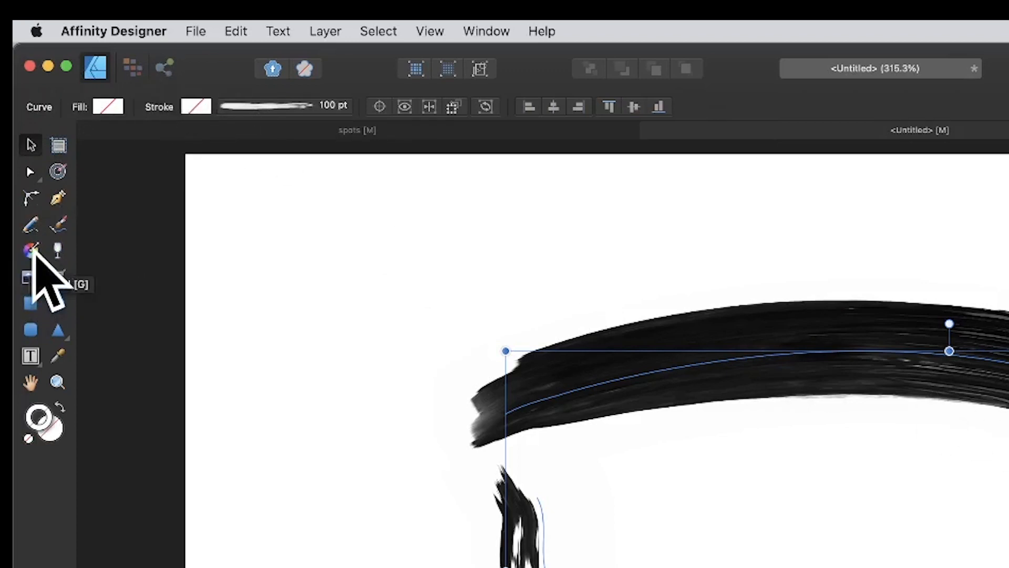
Step: Set the Stroke context's fill type to Linear, giving a pale grey gradient fade
left_click(31, 249)
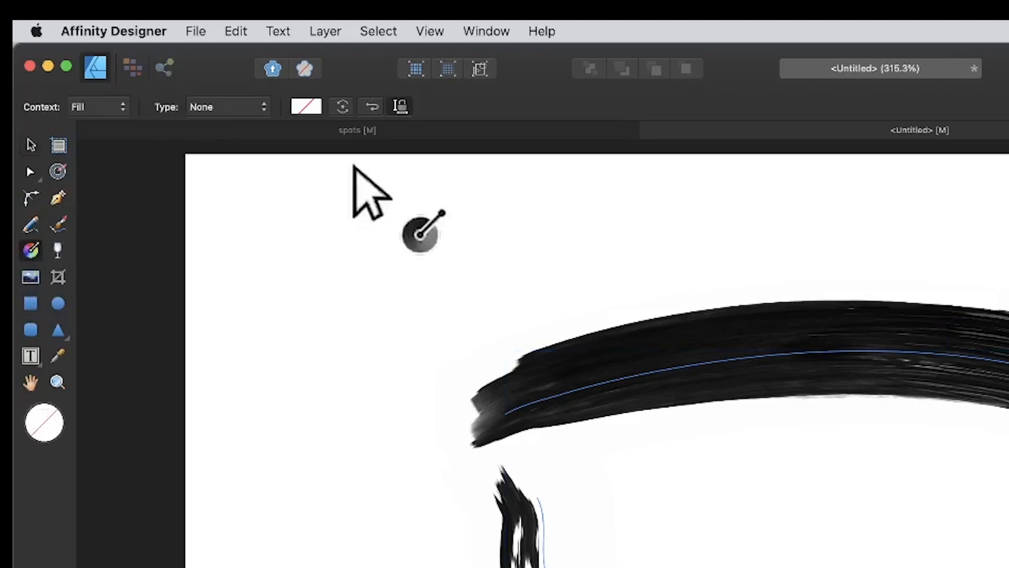
mouse_move(103, 129)
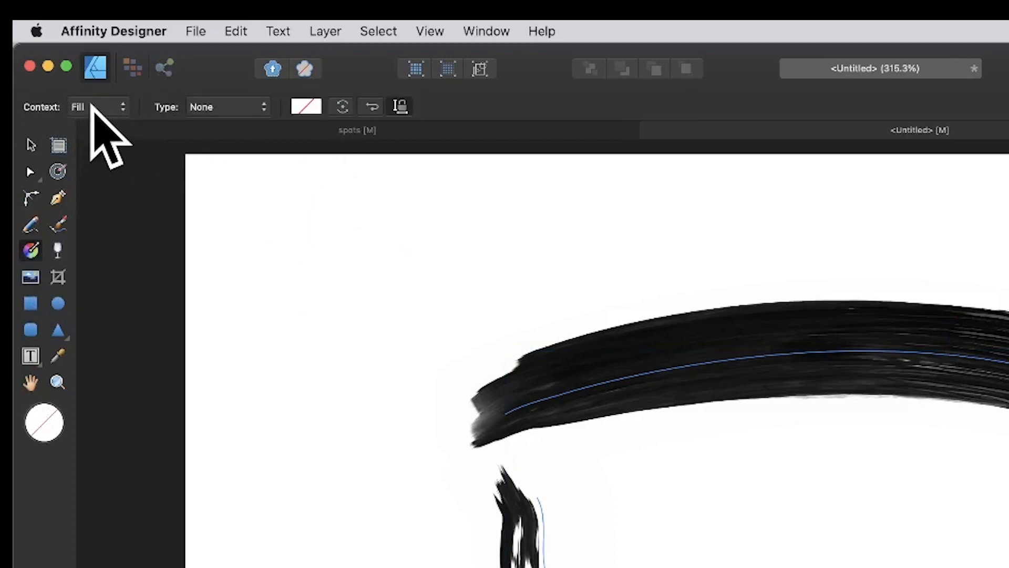
mouse_move(115, 141)
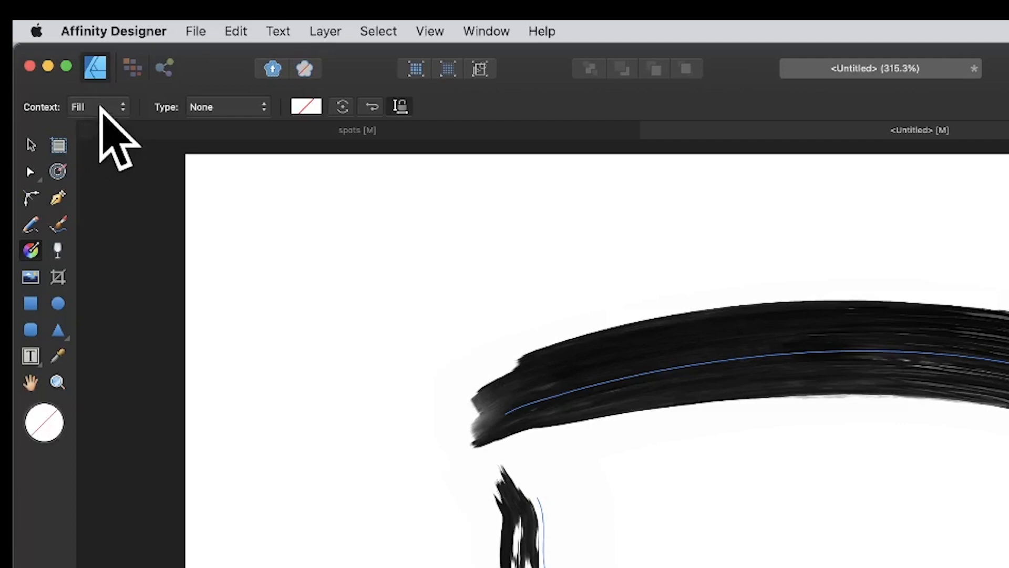
left_click(96, 106)
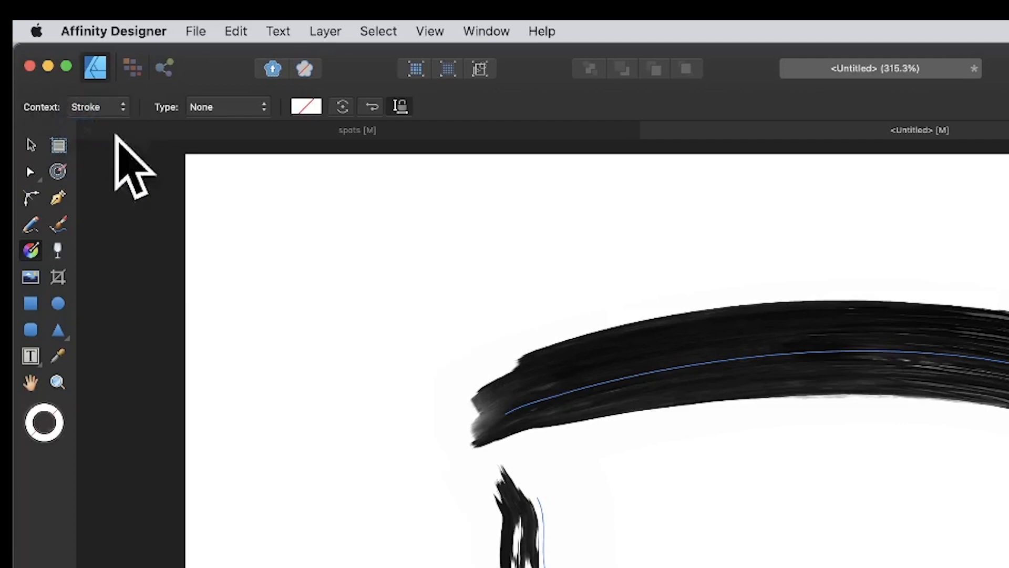
mouse_move(258, 167)
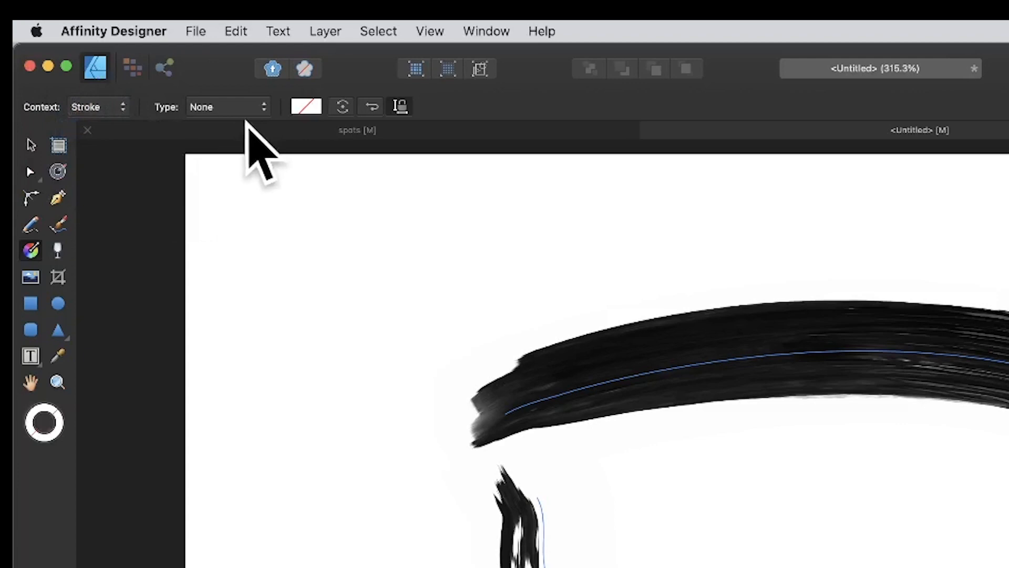
left_click(227, 106)
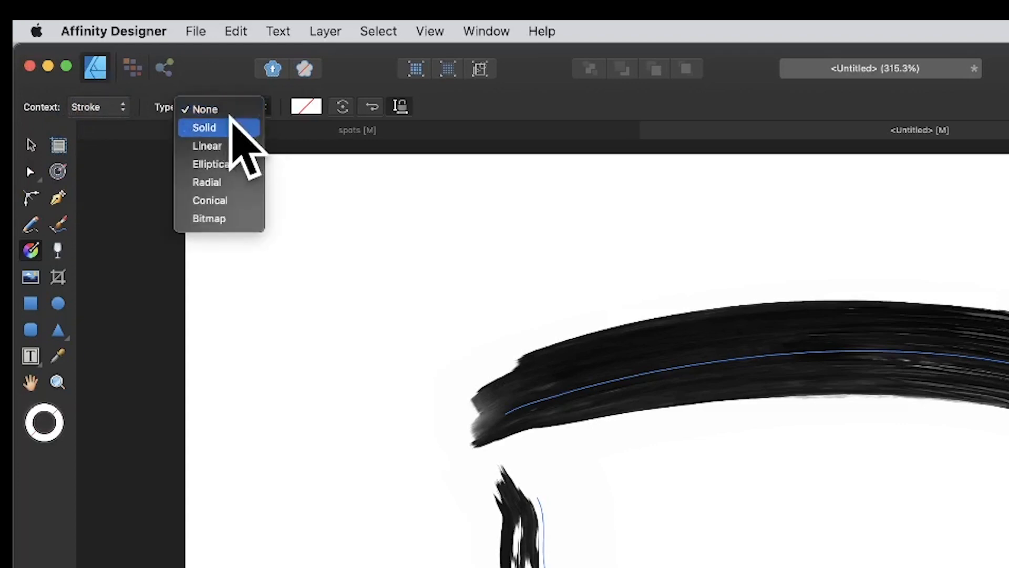
mouse_move(219, 218)
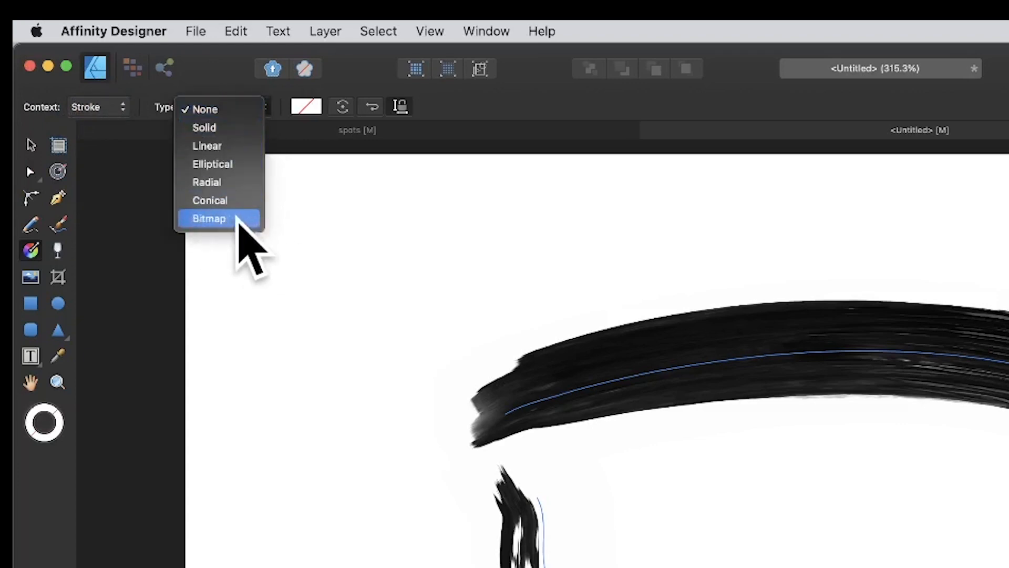
mouse_move(225, 145)
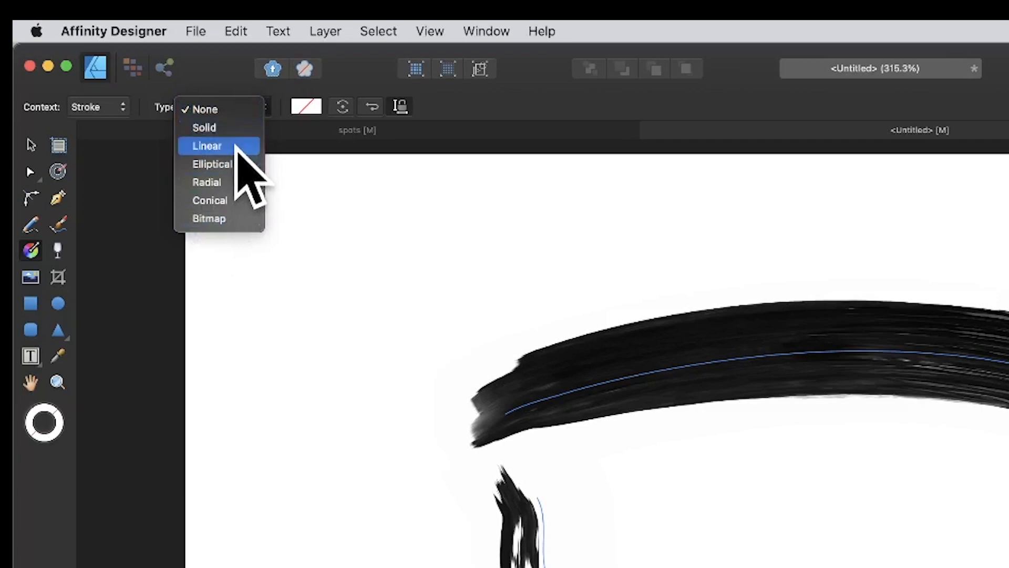
left_click(207, 146)
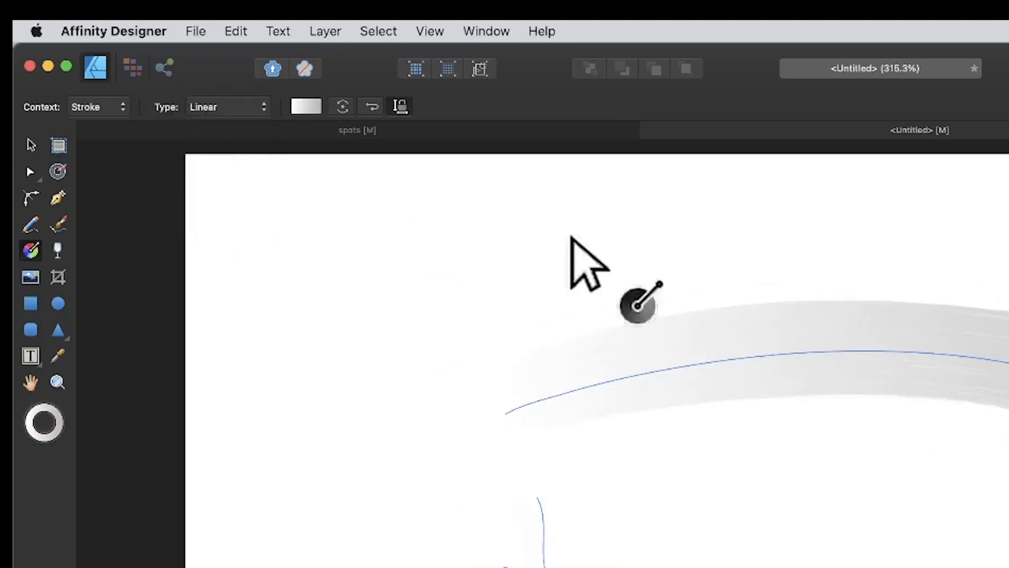
left_click(227, 106)
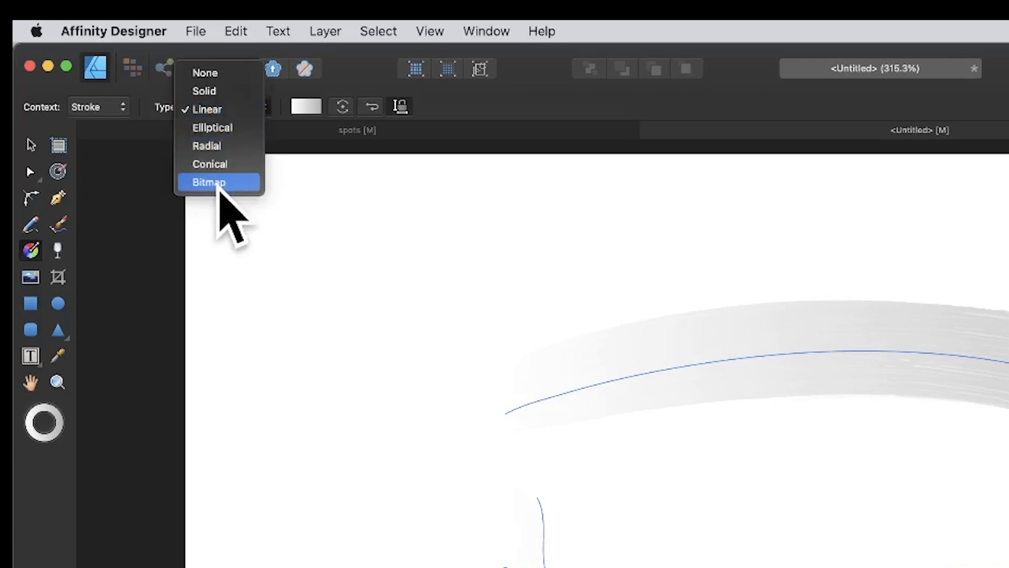
Step: Set the stroke fill type to Bitmap using spots15.png, showing coloured circles along the curve
left_click(208, 182)
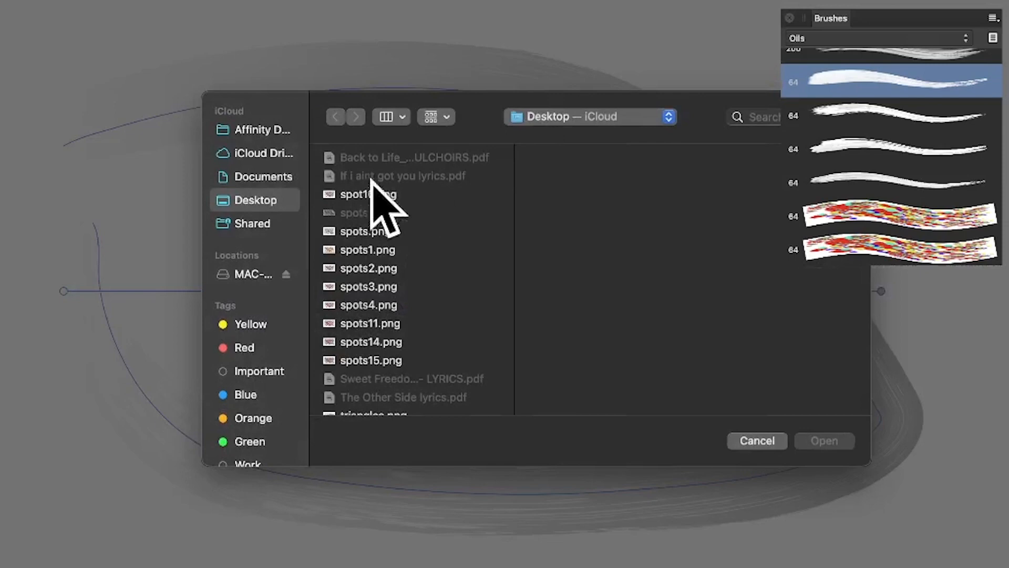
left_click(371, 348)
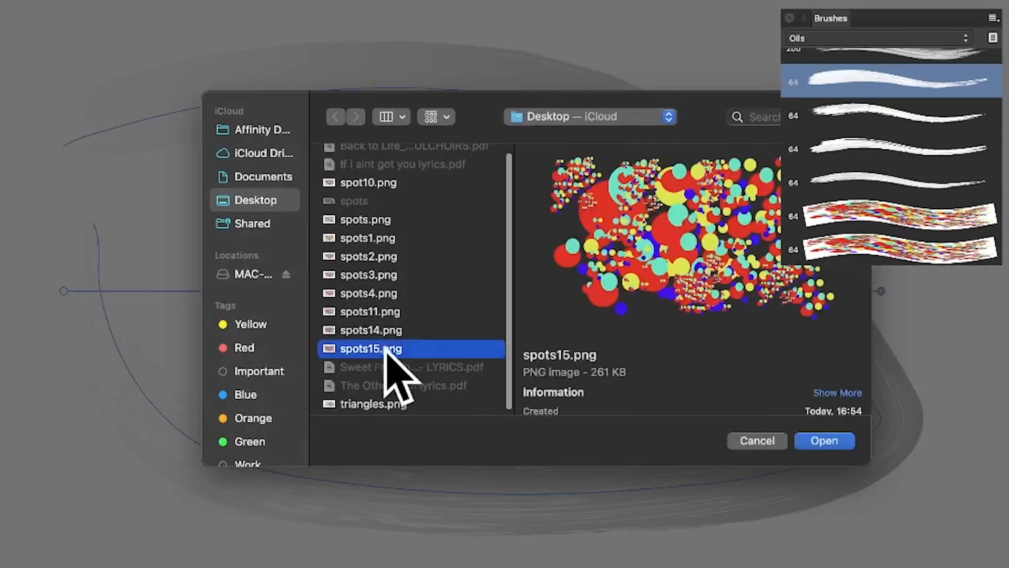
mouse_move(856, 373)
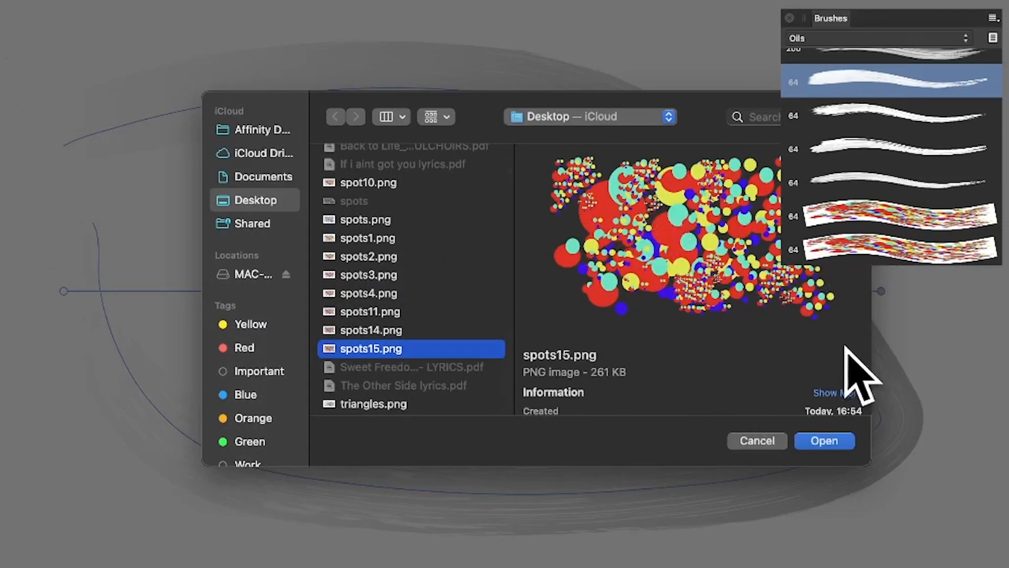
mouse_move(61, 83)
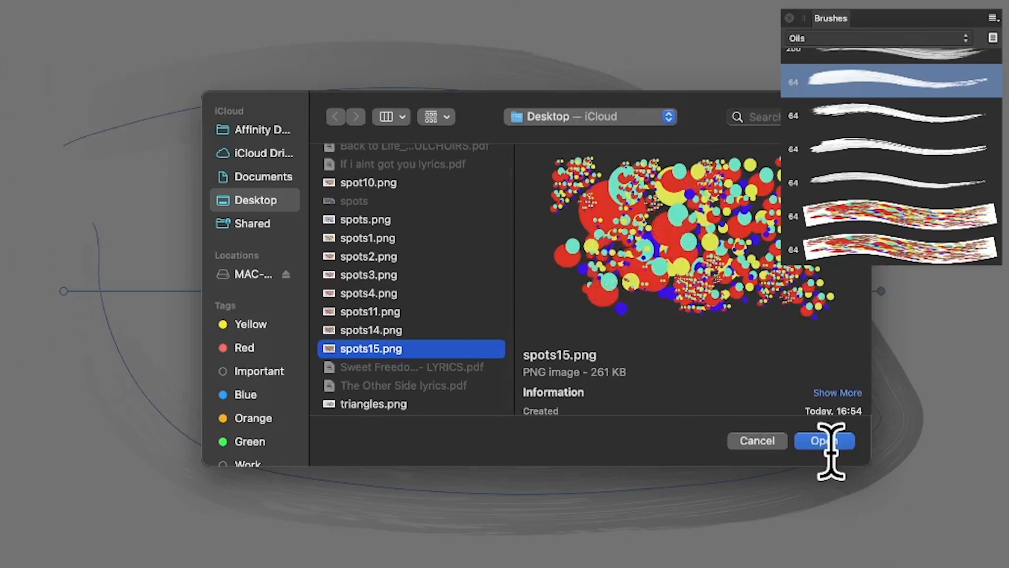
left_click(825, 441)
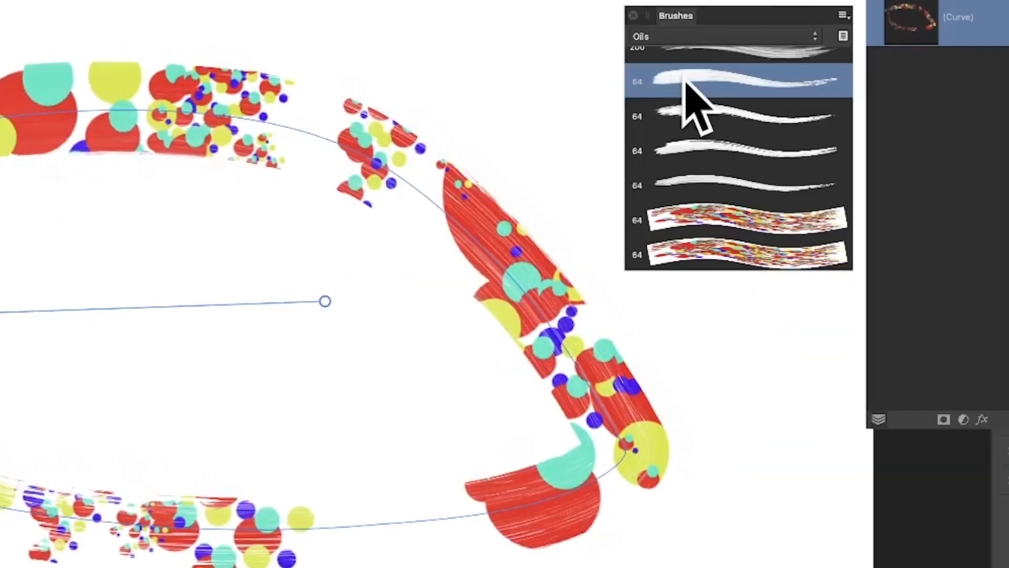
double_click(737, 81)
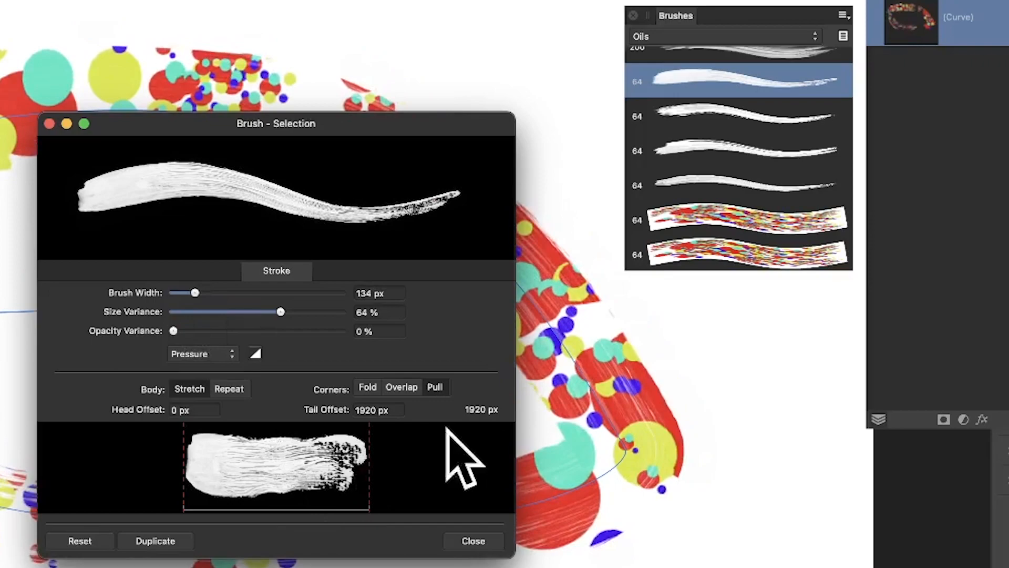
left_click(473, 541)
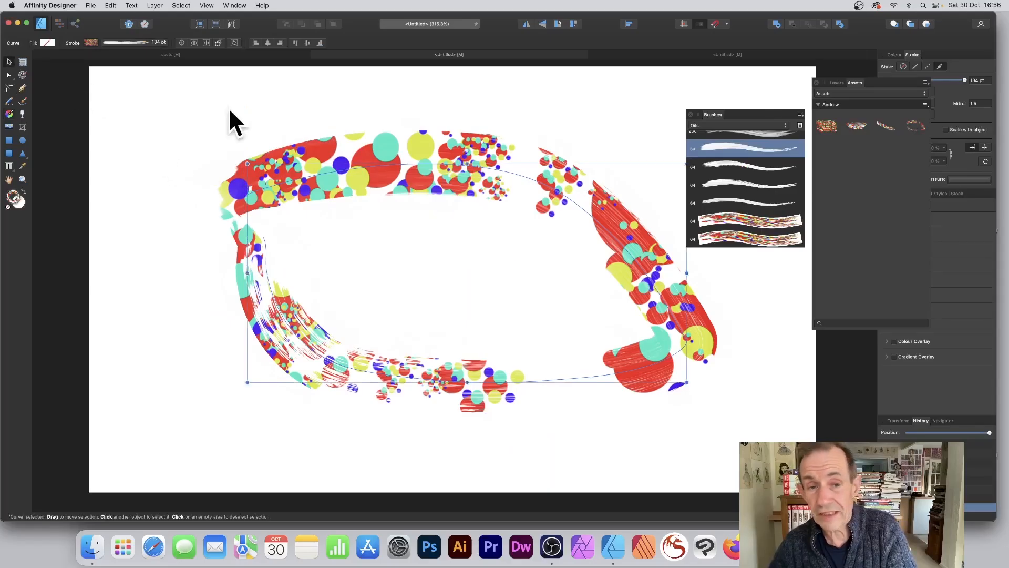
mouse_move(370, 158)
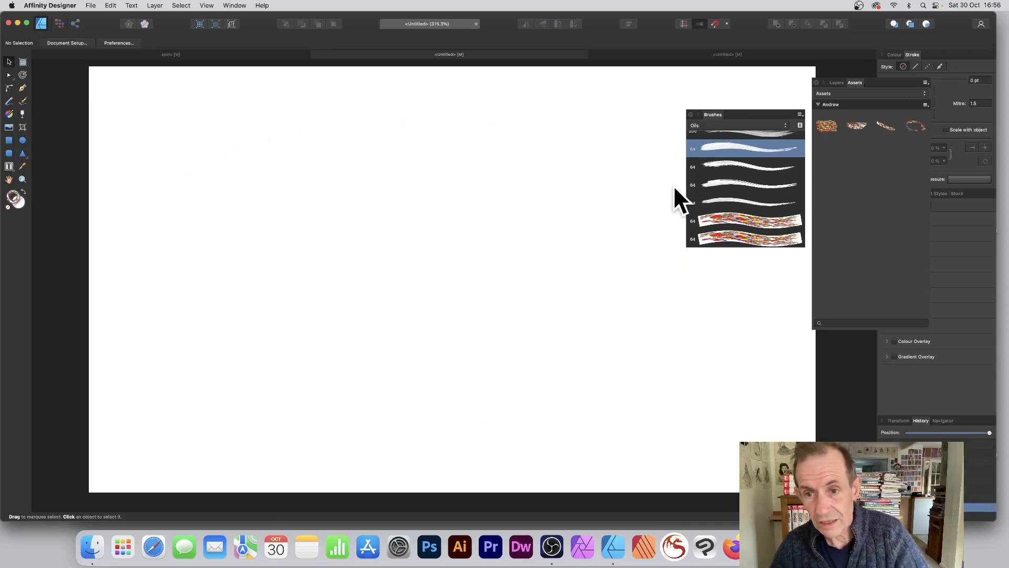
mouse_move(702, 122)
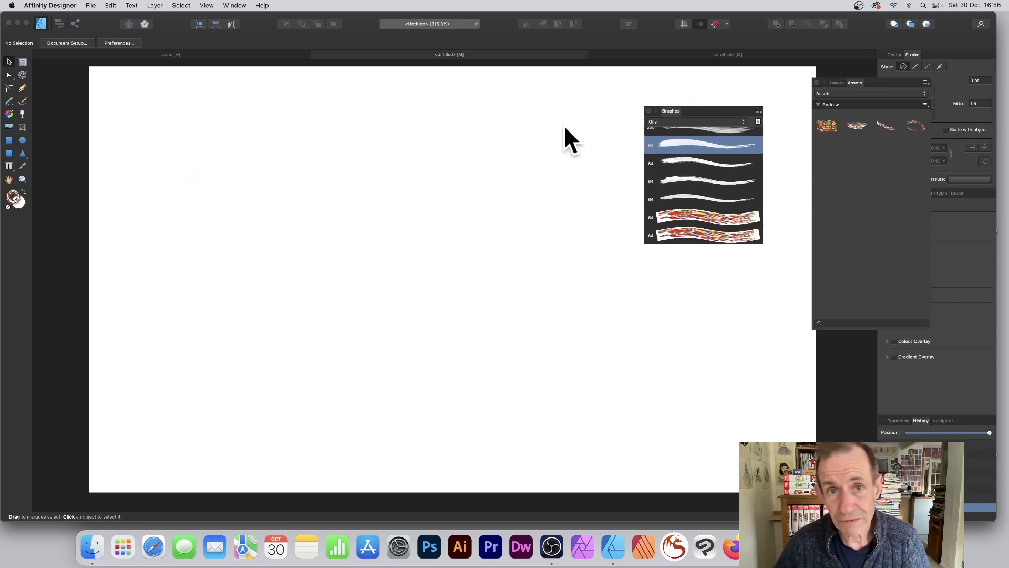
mouse_move(698, 138)
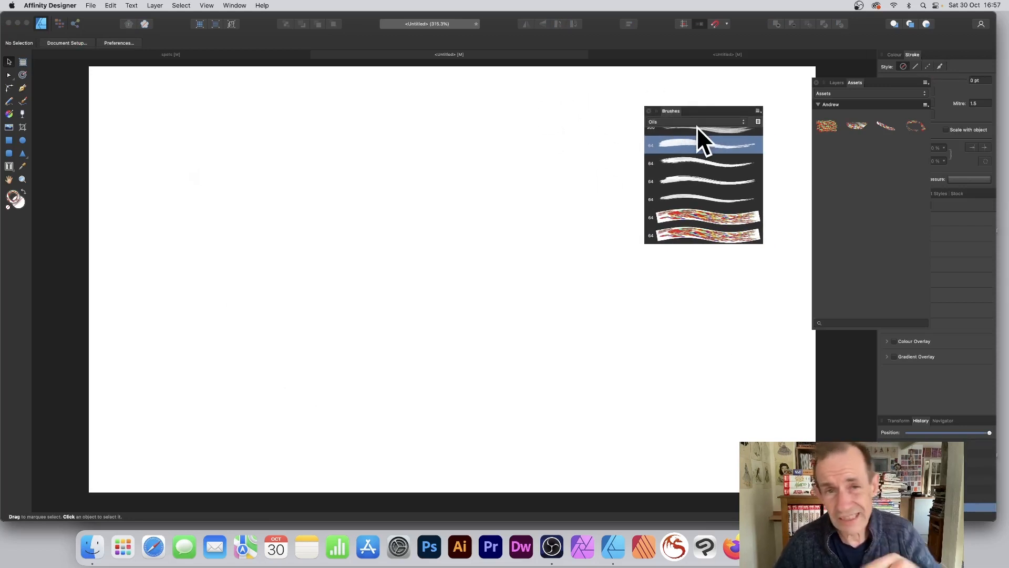
mouse_move(753, 135)
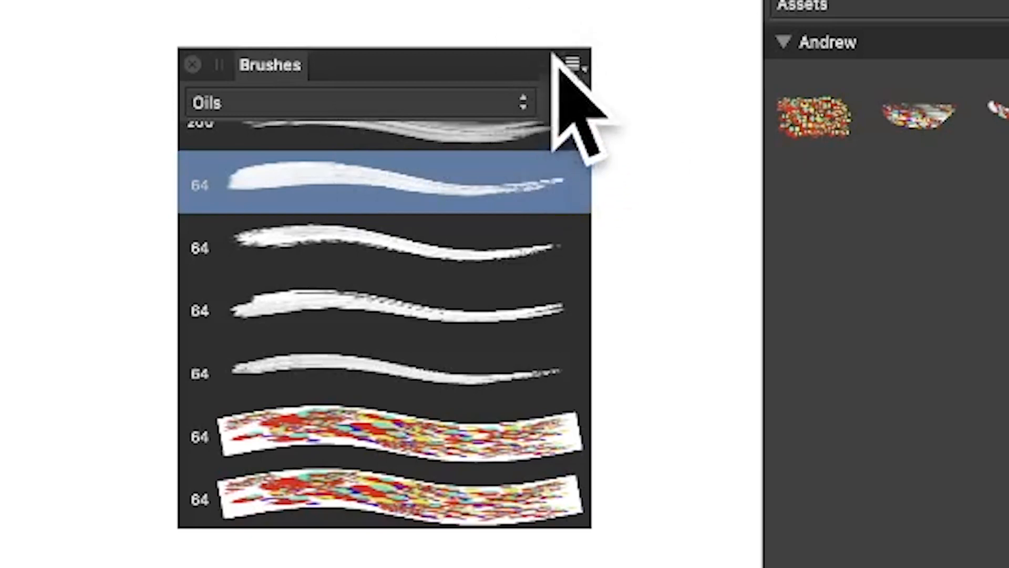
Step: Create a New Textured Image Brush in the Oils category from spots15.png
left_click(573, 63)
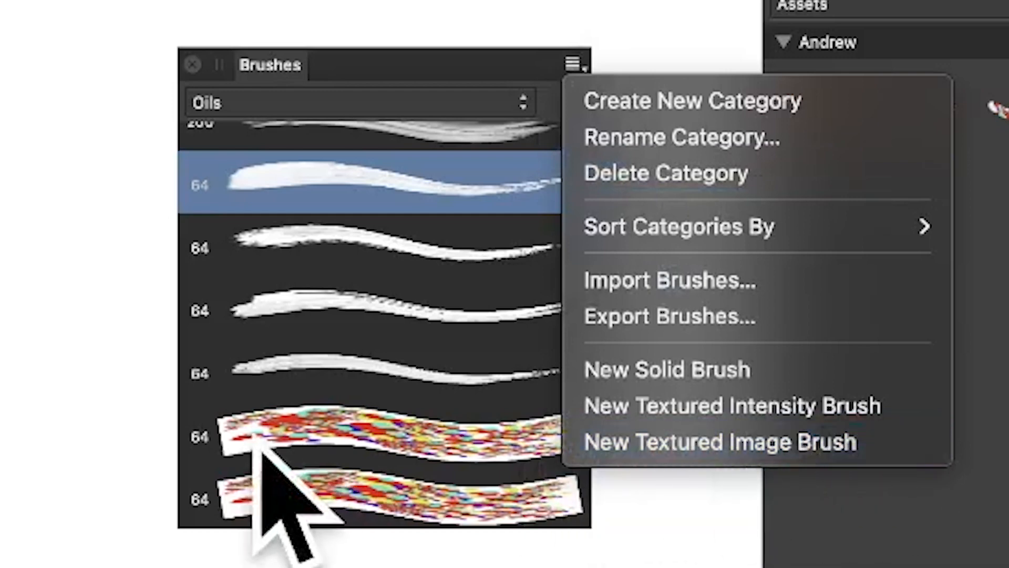
mouse_move(399, 457)
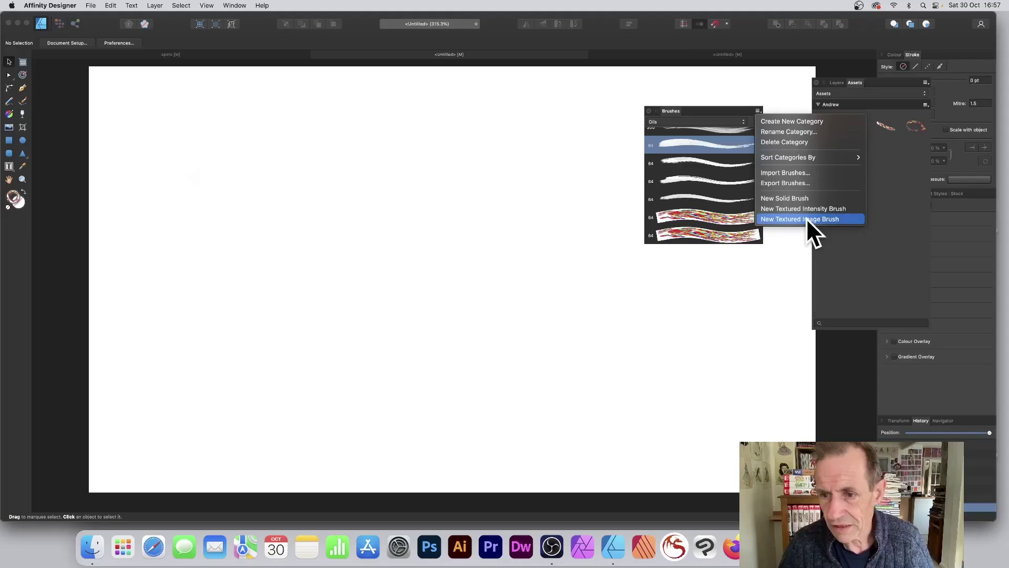
left_click(801, 219)
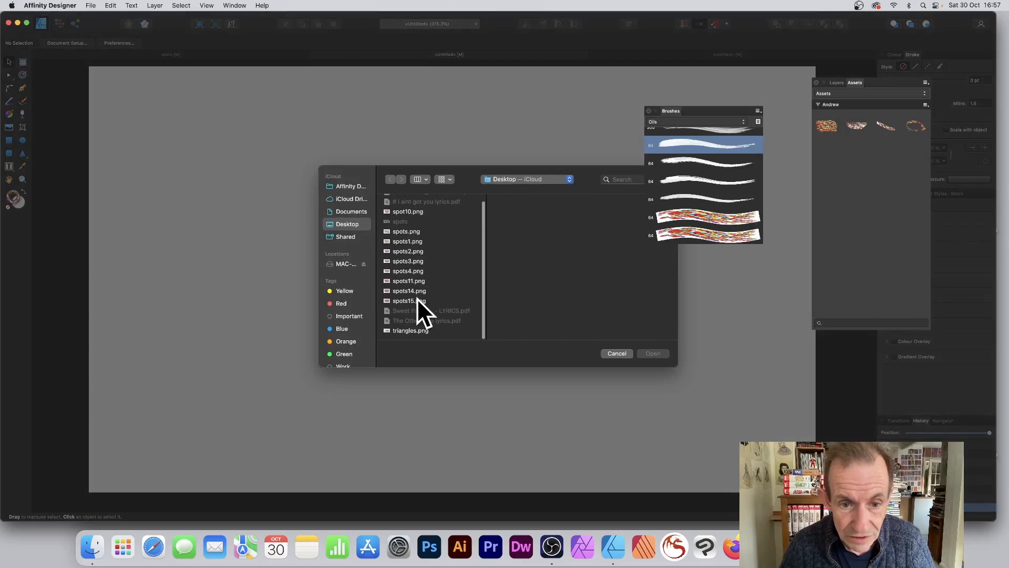
left_click(409, 300)
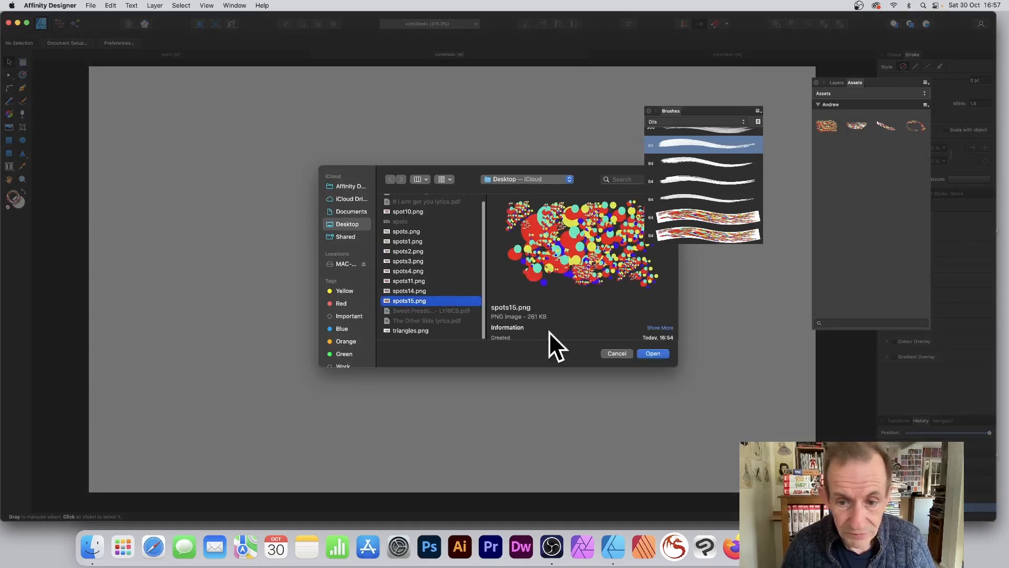
left_click(652, 353)
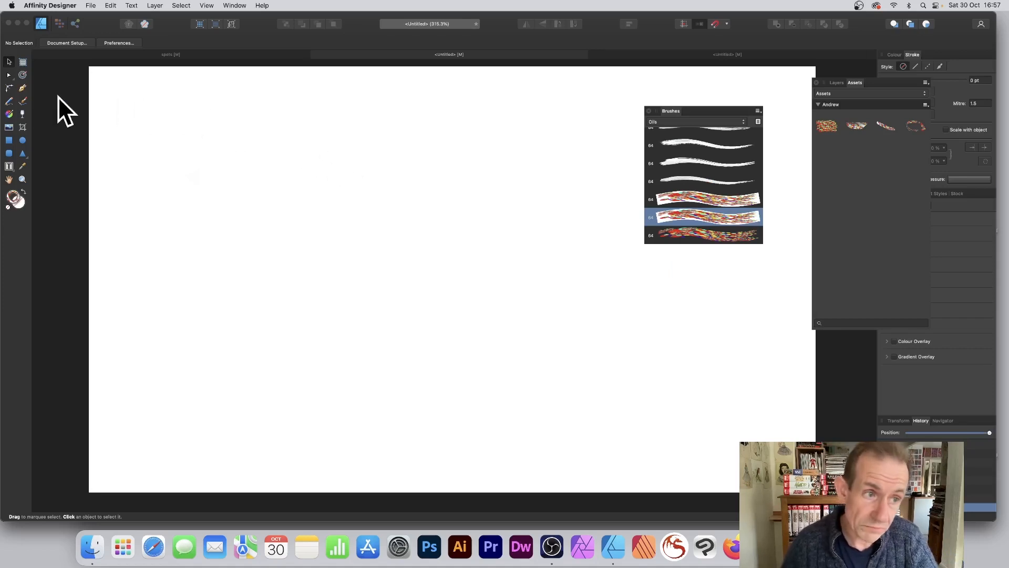
mouse_move(32, 120)
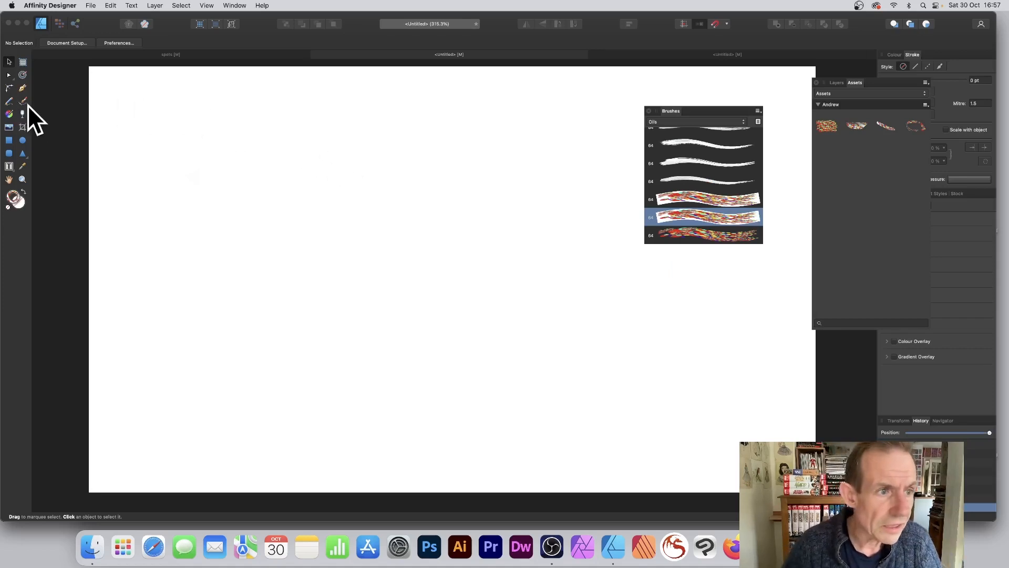